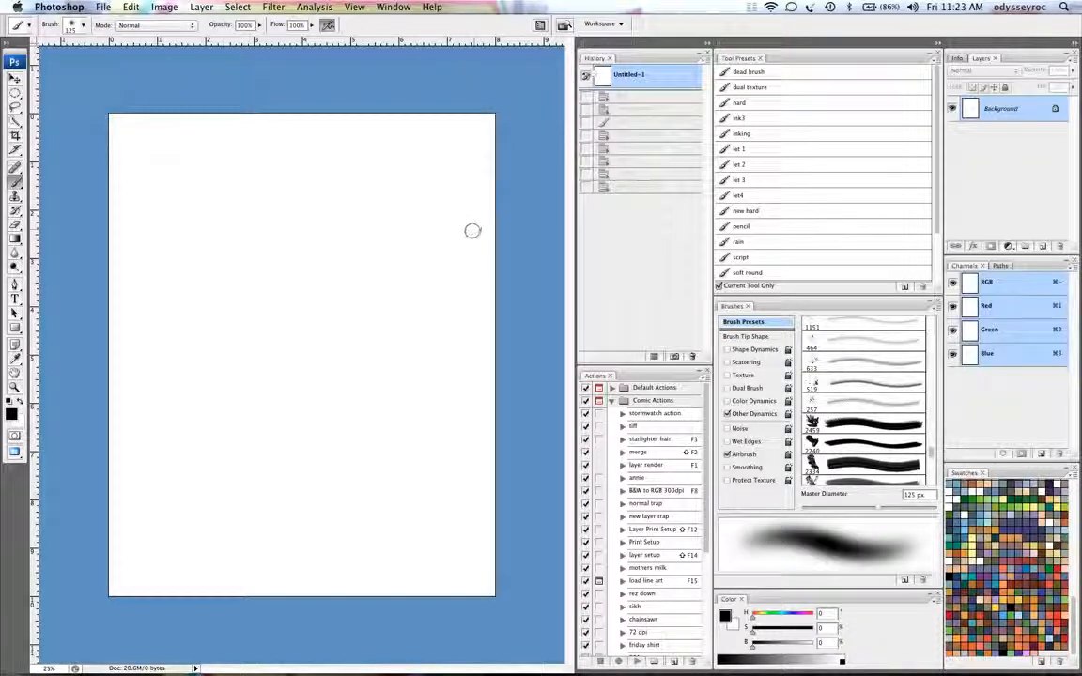
mouse_move(359, 252)
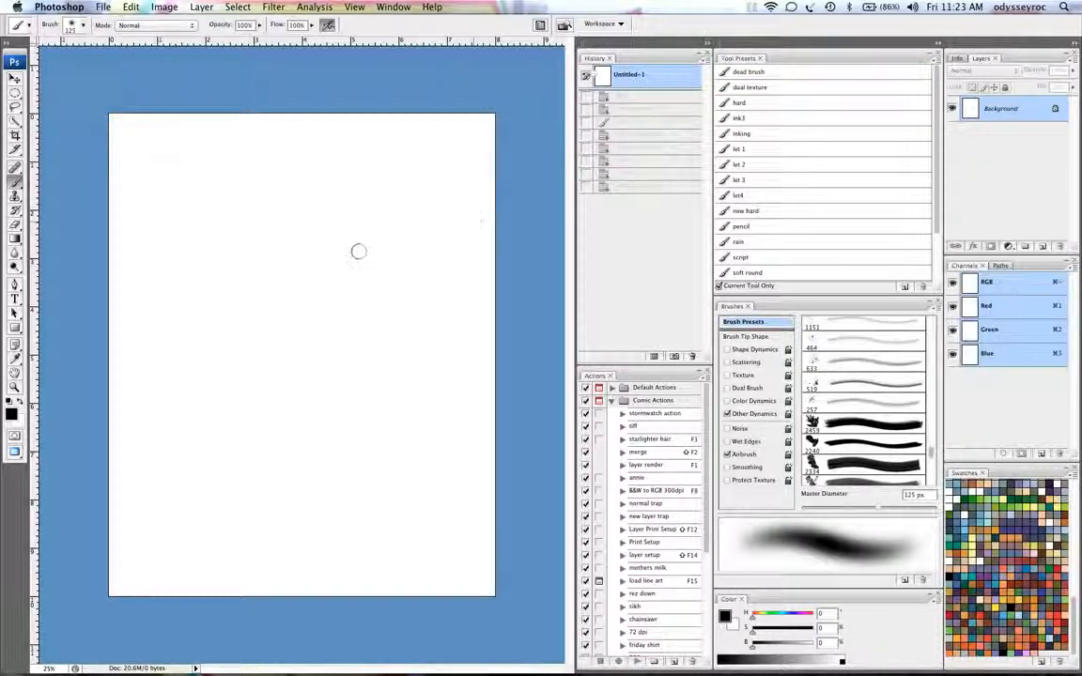
mouse_move(357, 267)
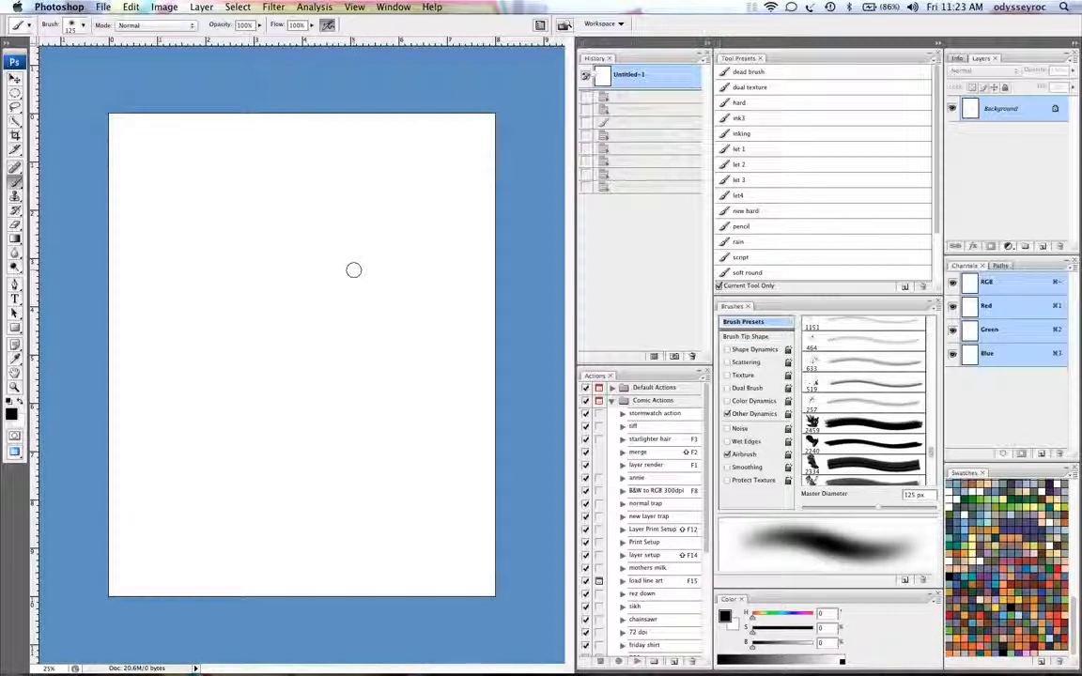
mouse_move(360, 270)
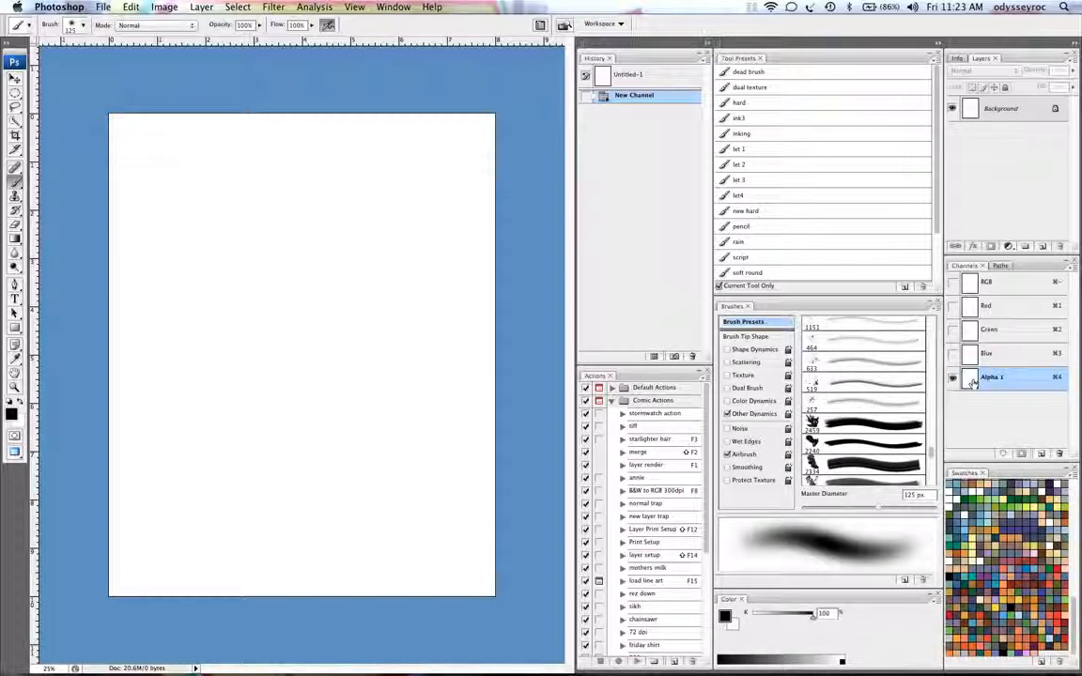
- Set Alpha 1 to Selected Areas, paint wavy strokes into it, and fill them black on the canvas
double_click(1015, 377)
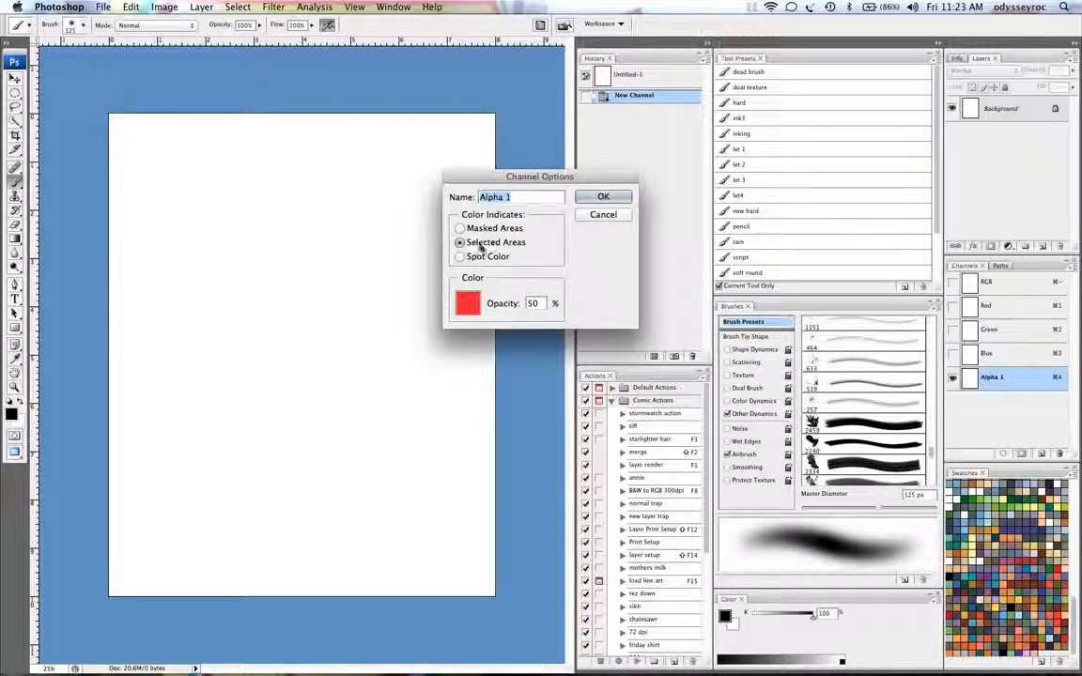
left_click(603, 197)
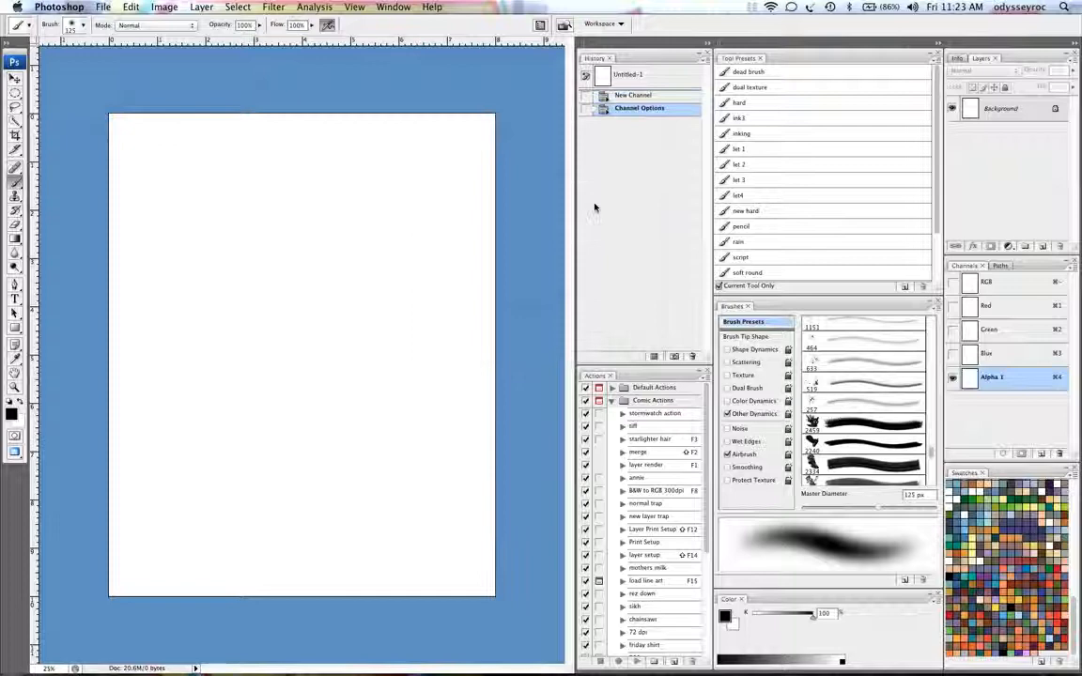
left_click_drag(433, 150, 329, 267)
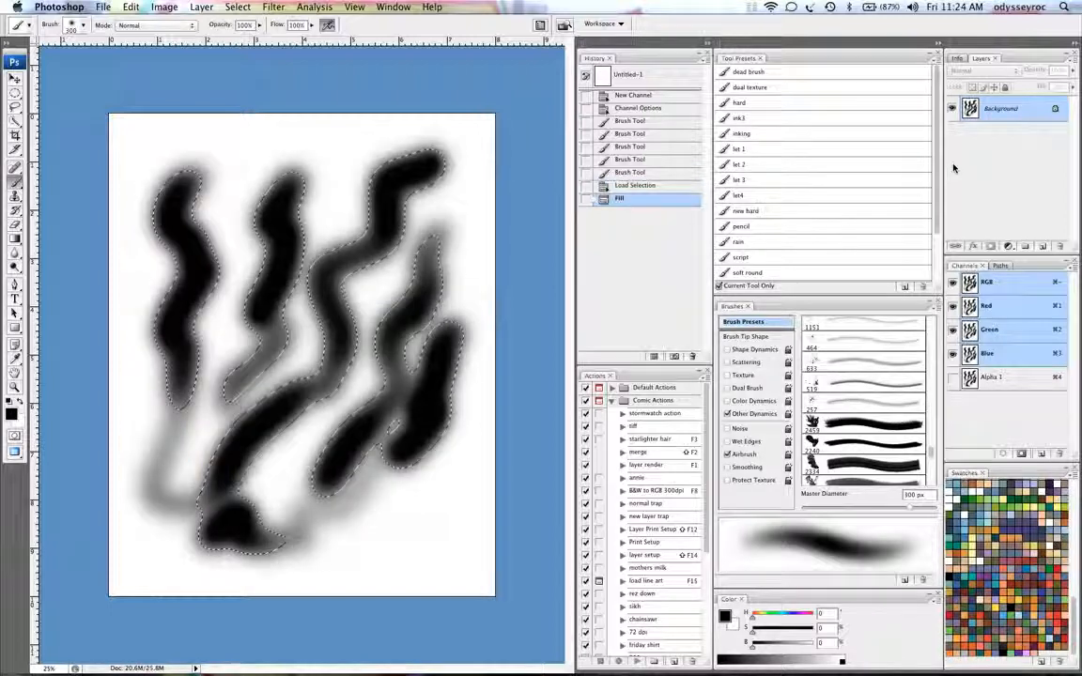
key("Cmd+D")
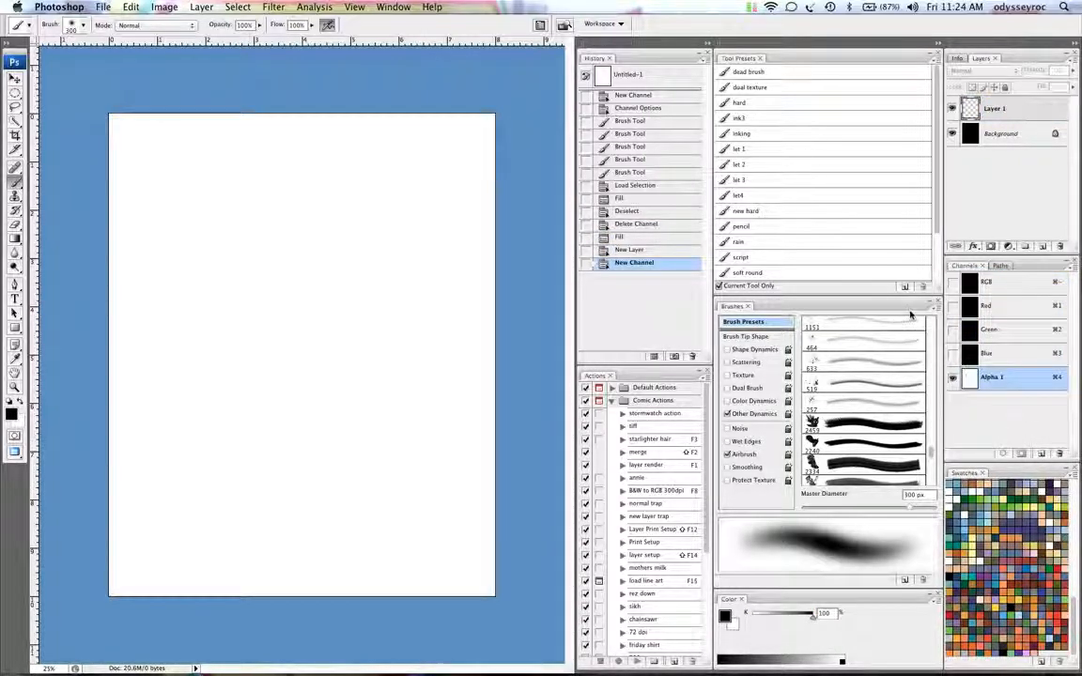
- Render a Clouds texture from Filter > Render into the new channel
left_click(300, 7)
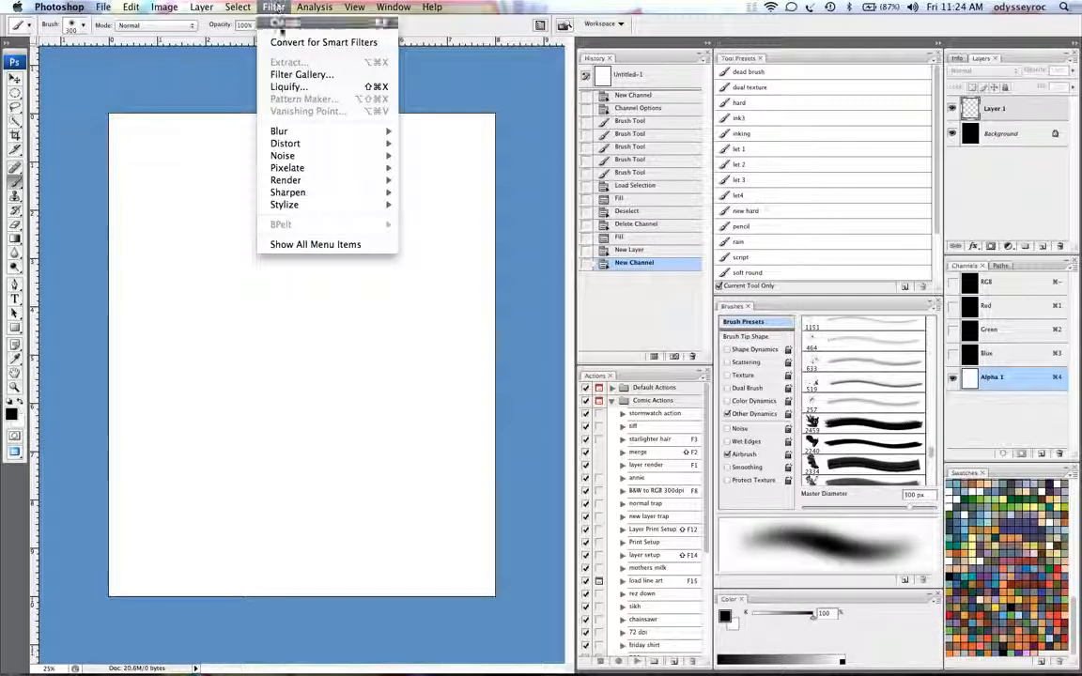
mouse_move(285, 180)
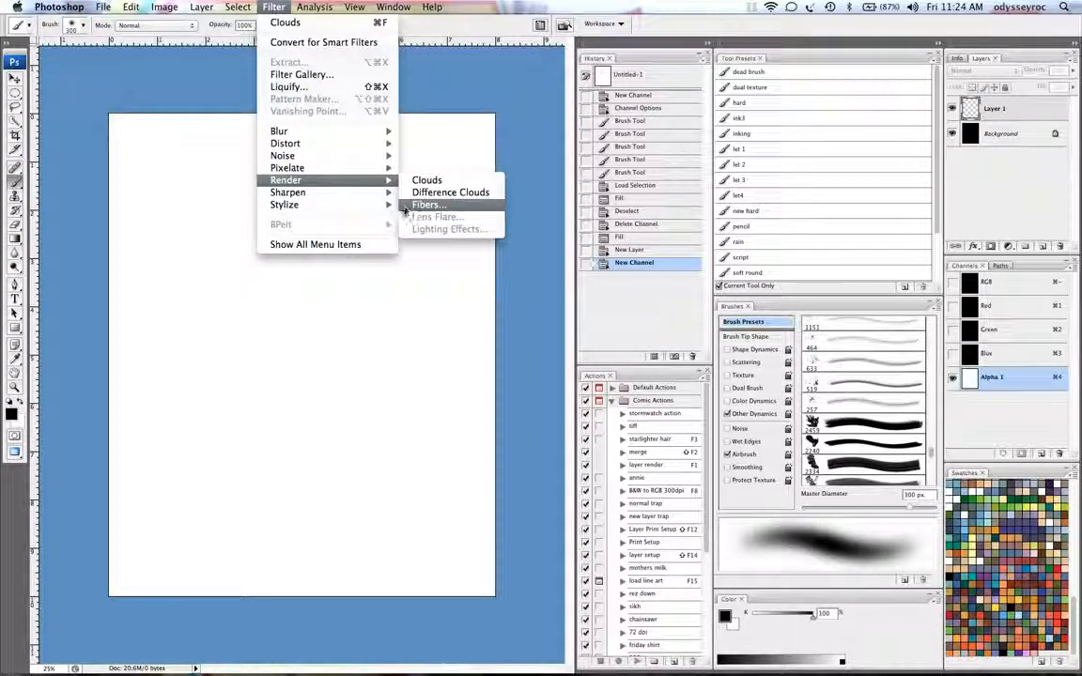
left_click(427, 180)
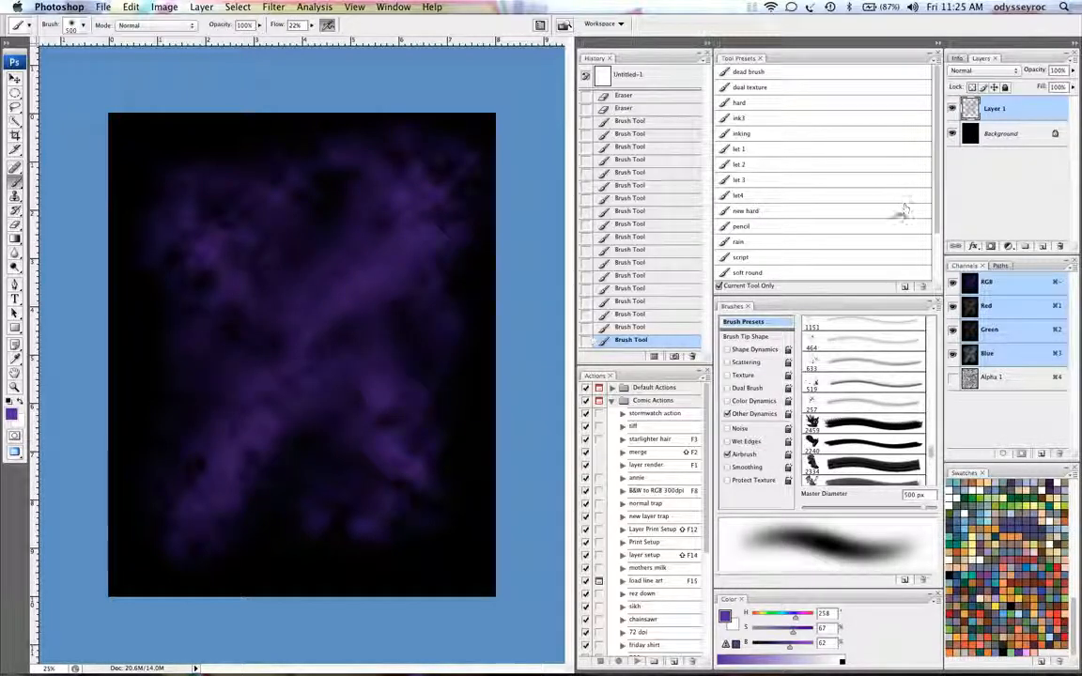
mouse_move(348, 357)
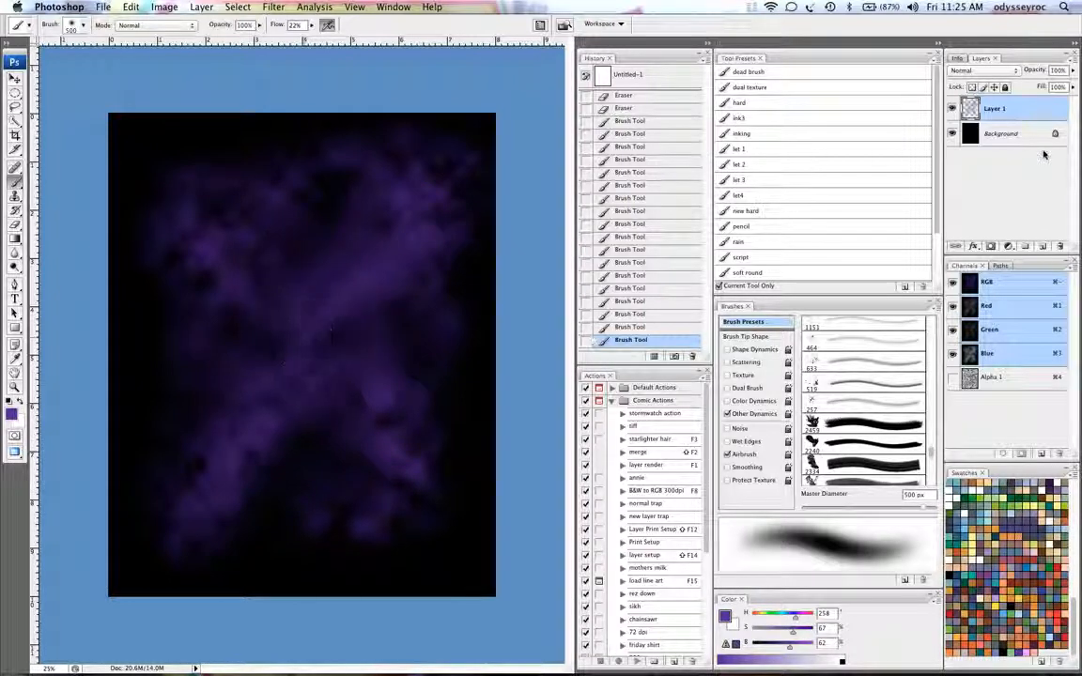
- Create Layer 2 to hold the scattered white star specks
left_click(1041, 246)
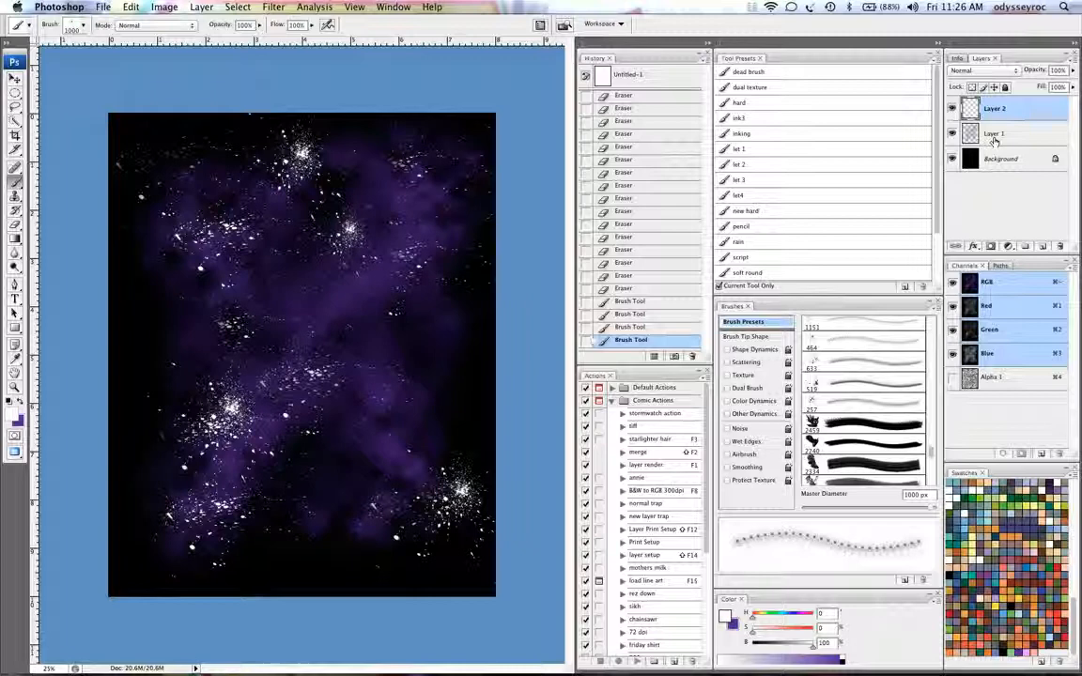
- Create Layer 3 and paint soft white glowing star dots among the clusters
left_click(993, 133)
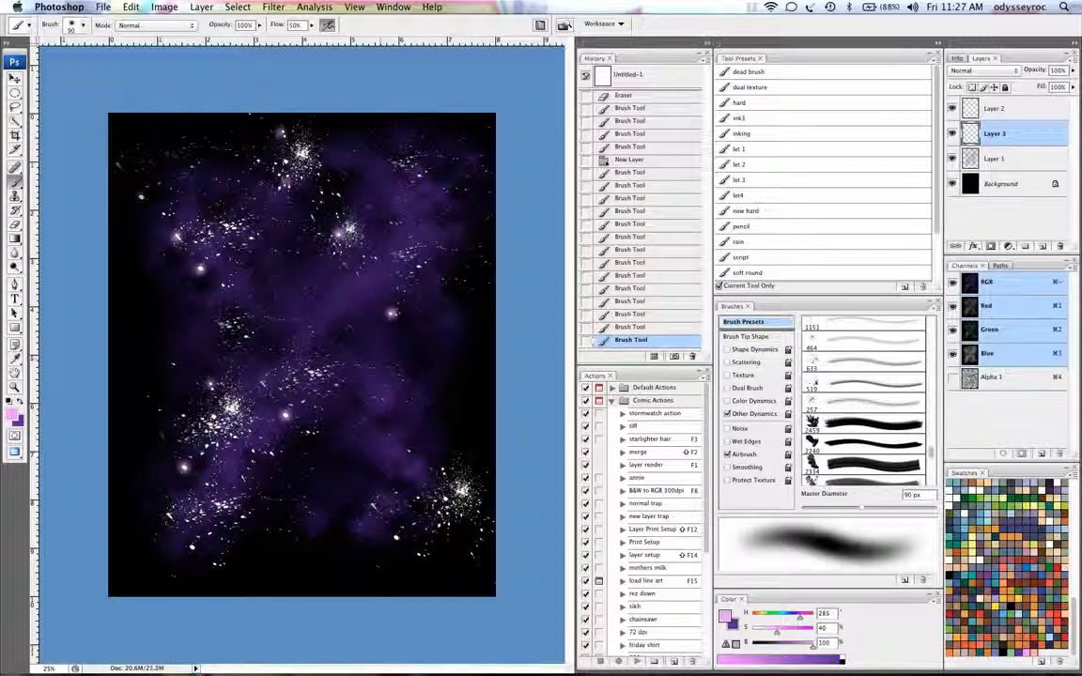
left_click(433, 511)
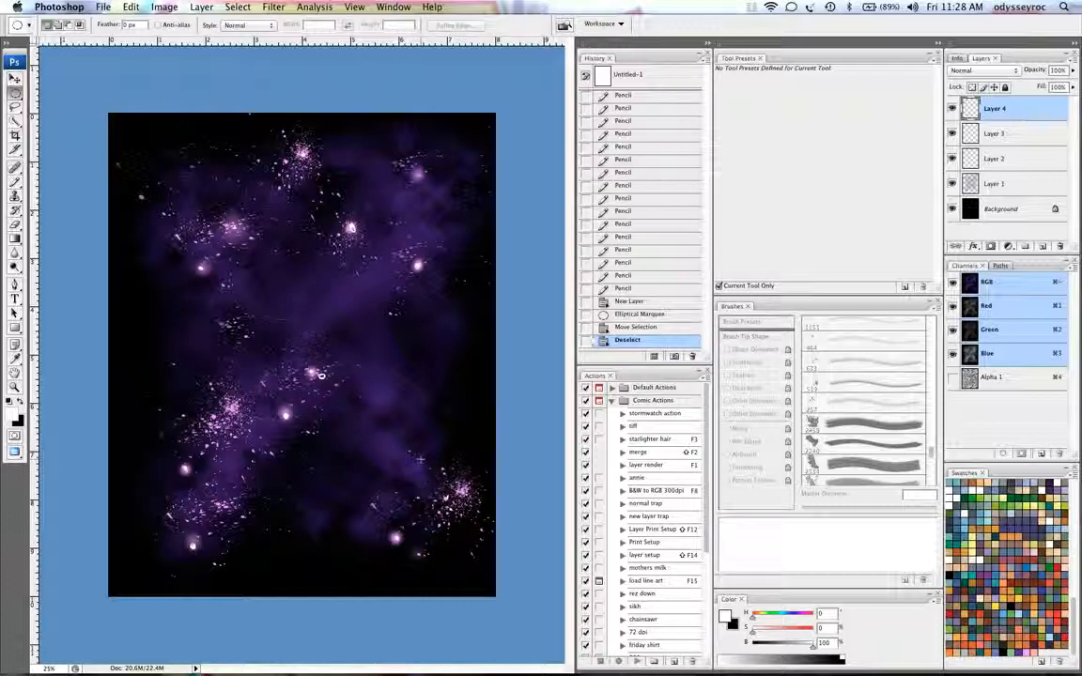
- Select a large circle for the planet and save it as a new channel
left_click(638, 327)
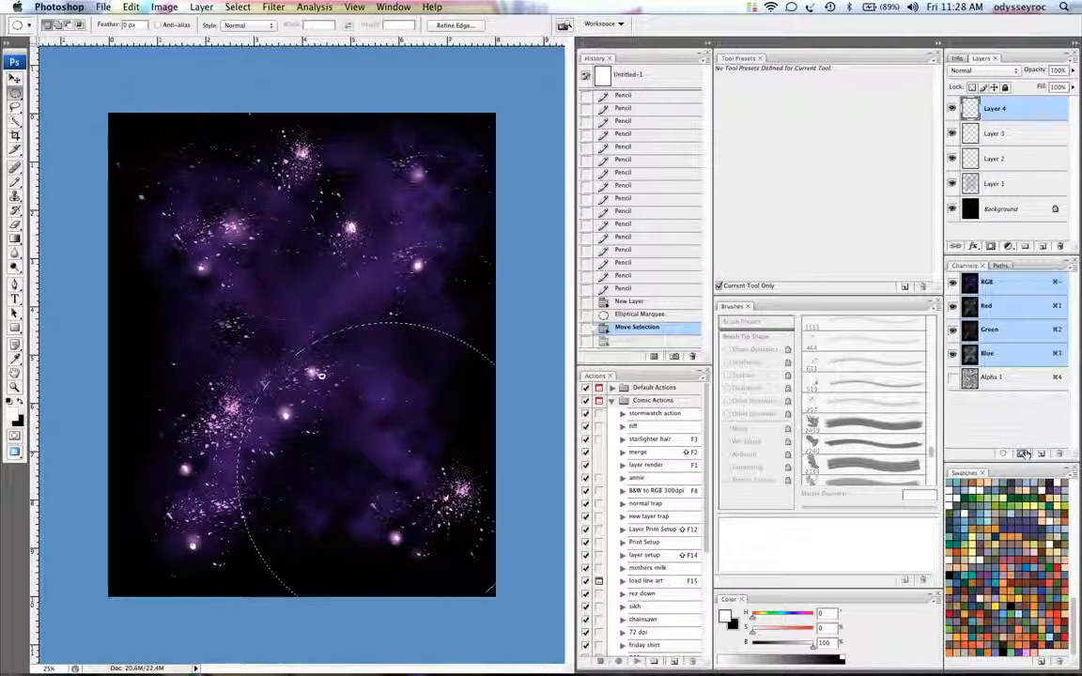
mouse_move(1024, 455)
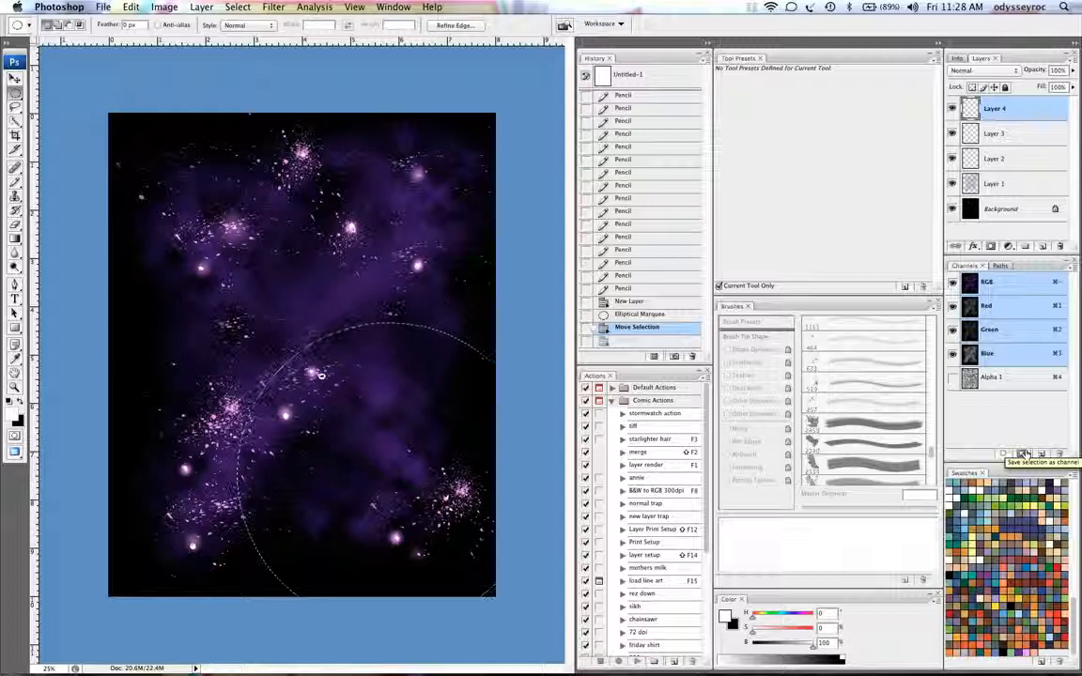
left_click(1026, 453)
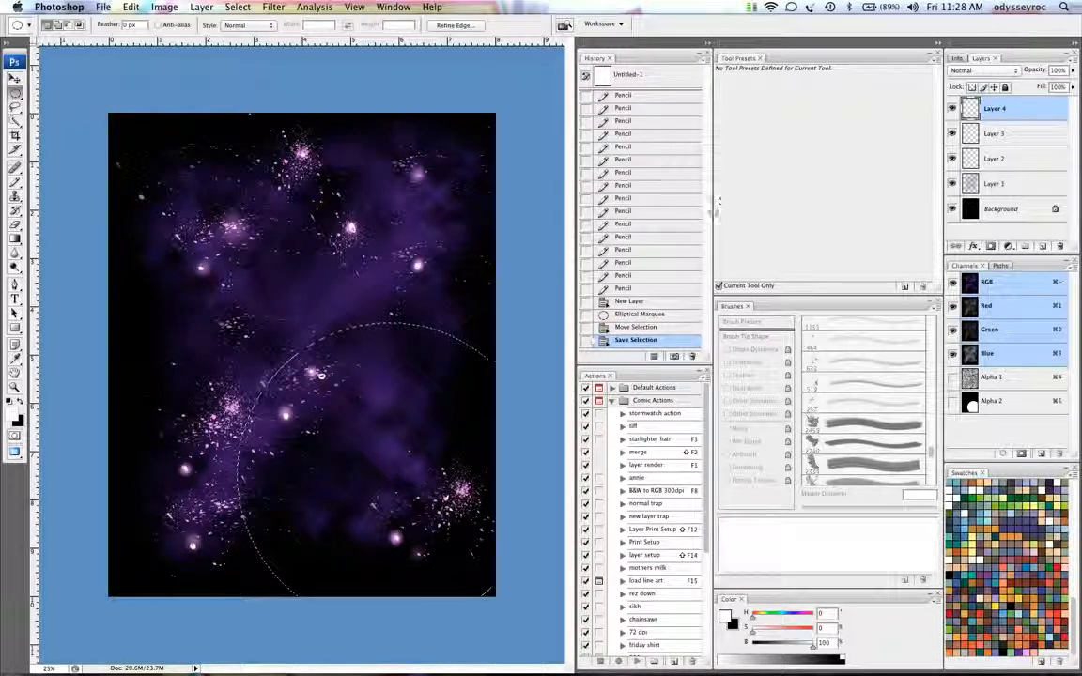
key("cmd+d")
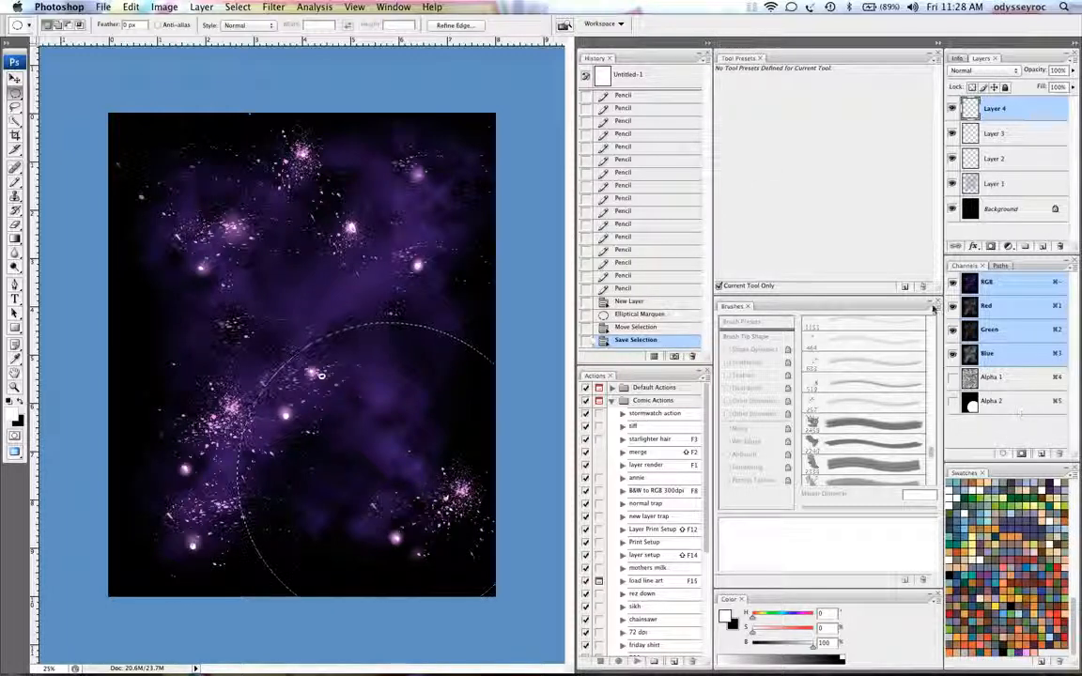
- Expand the circular selection outward by a few pixels via Select > Modify > Expand
left_click(246, 7)
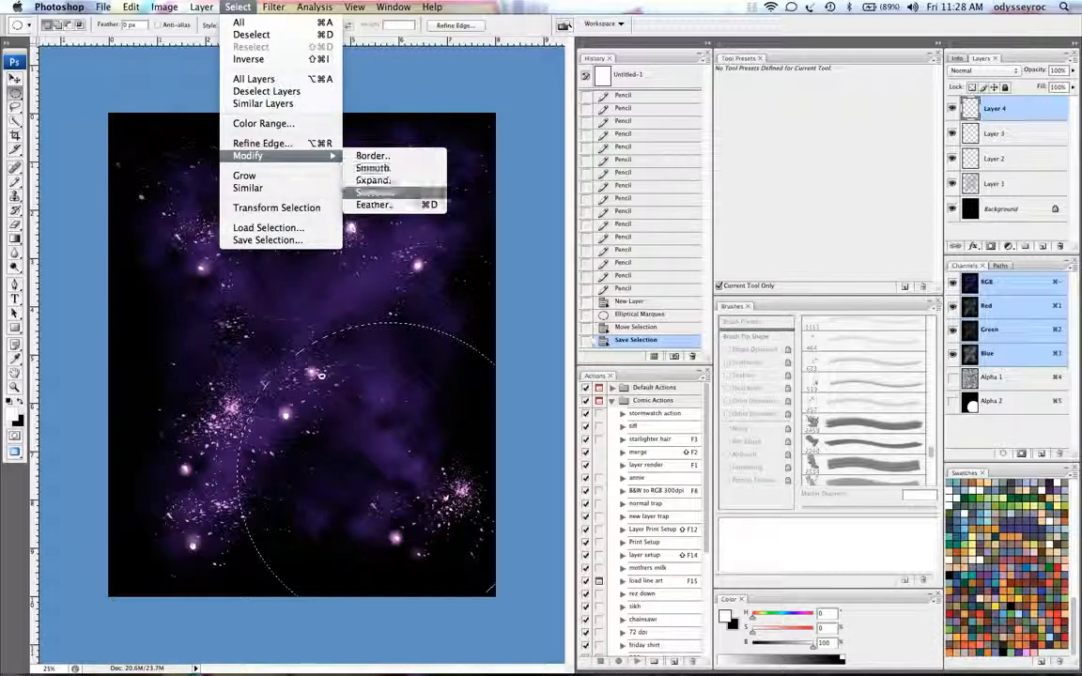
left_click(380, 181)
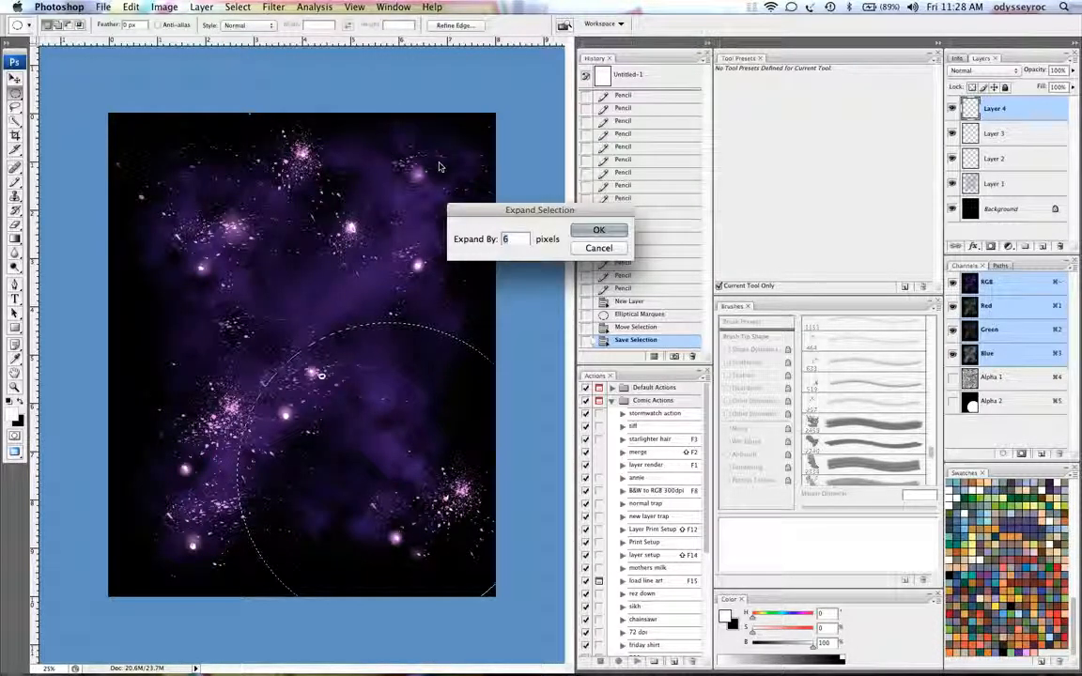
left_click(598, 230)
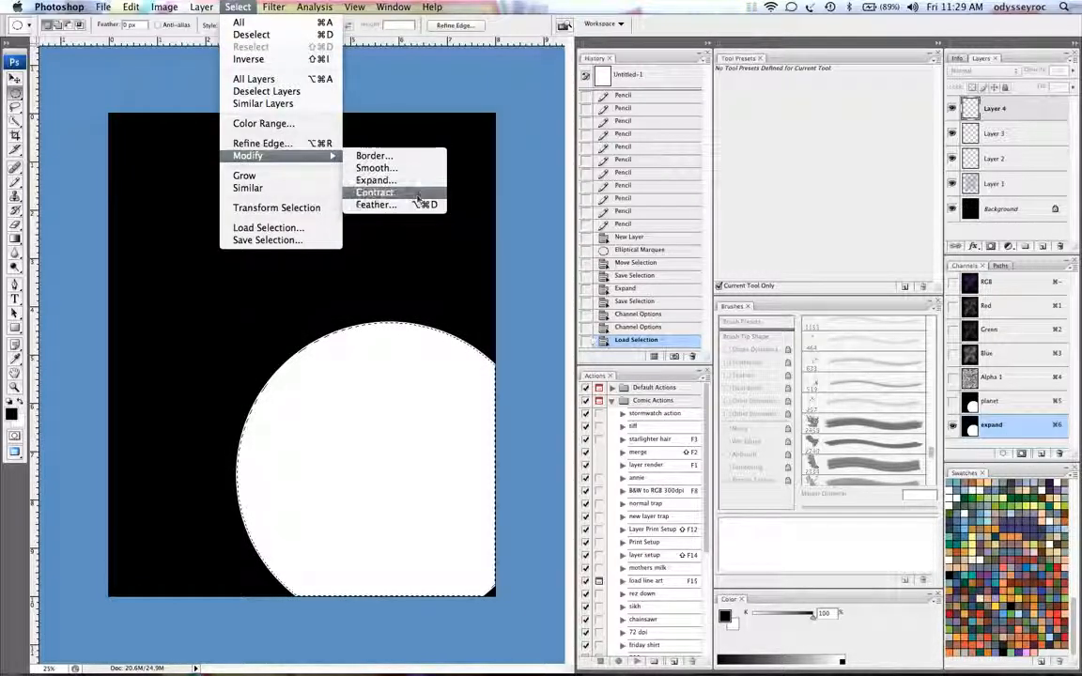
- Contract the planet selection slightly via Select > Modify > Contract
left_click(374, 192)
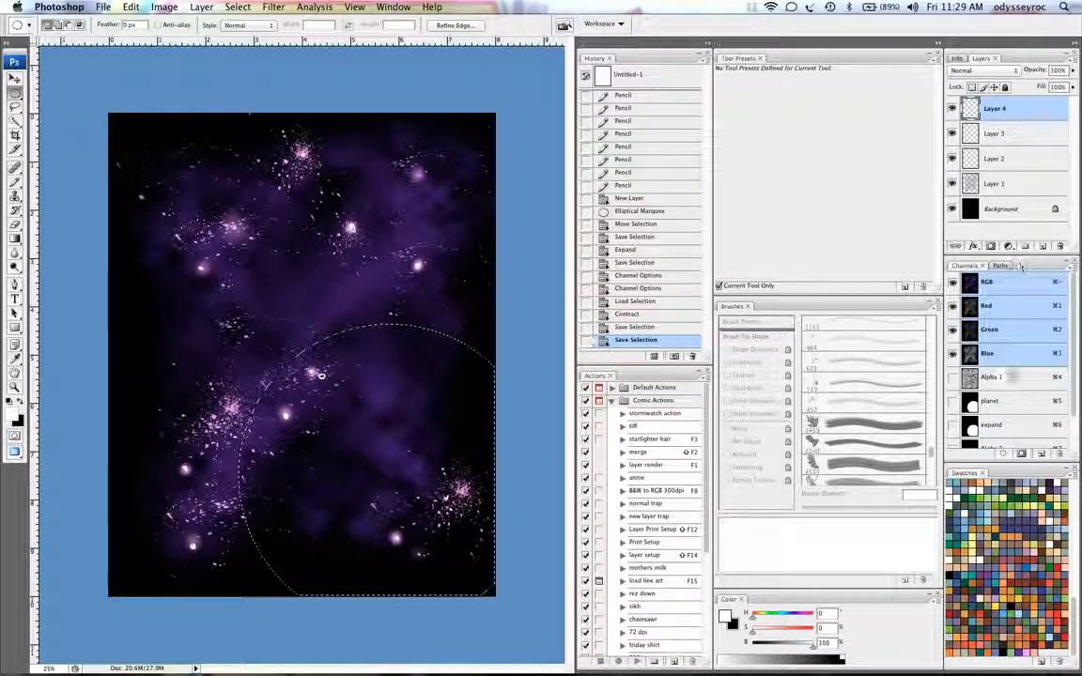
- Fill the circular selection with black to form the planet silhouette
left_click(635, 340)
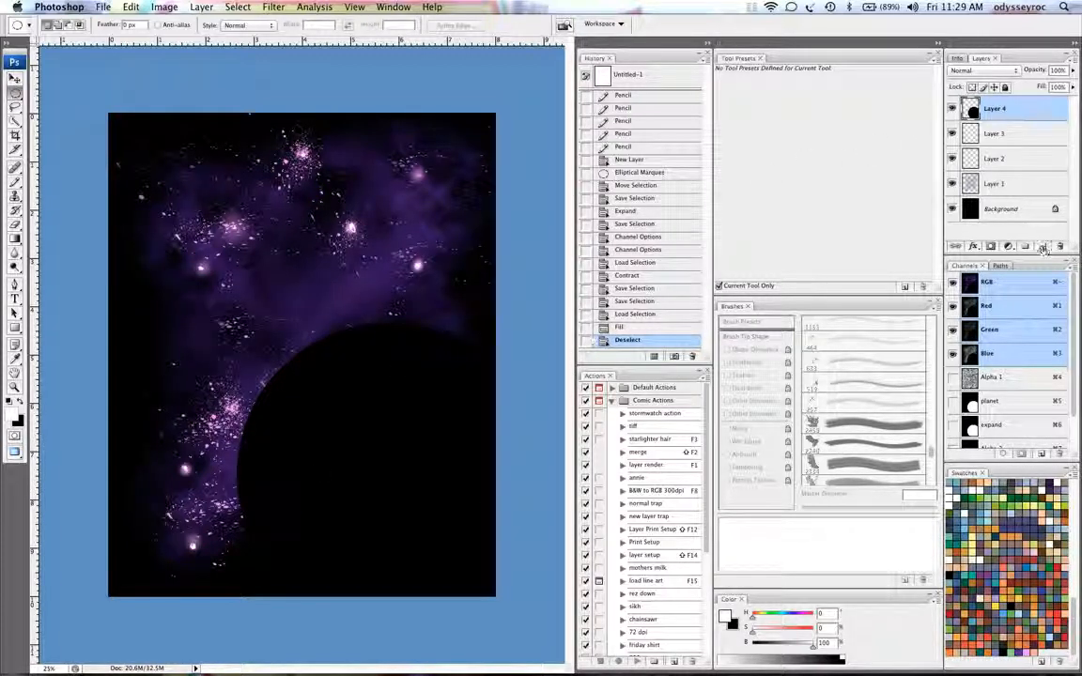
left_click(1026, 246)
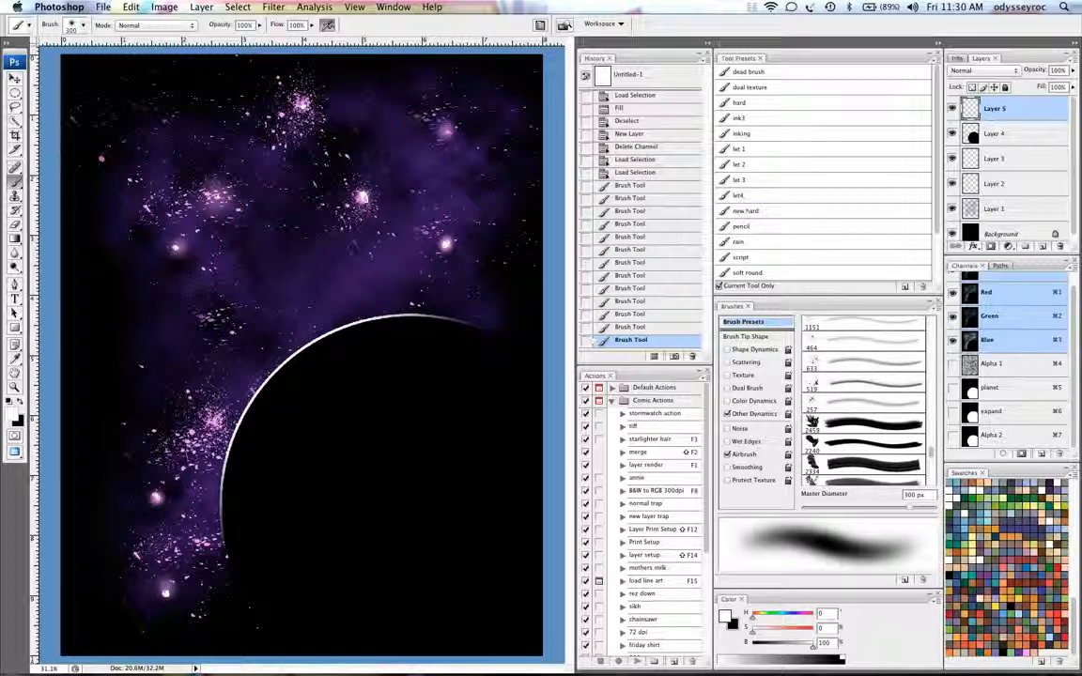
- Expand the loaded planet selection outward so the white rim glow can be brushed along its edge
left_click(237, 8)
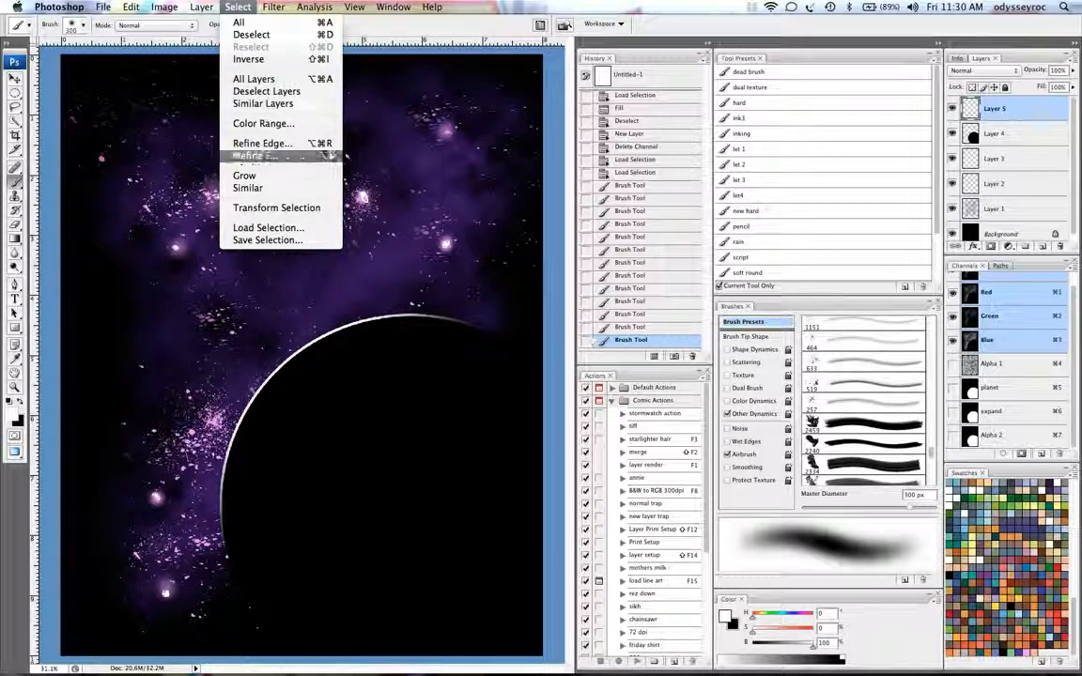
left_click(267, 175)
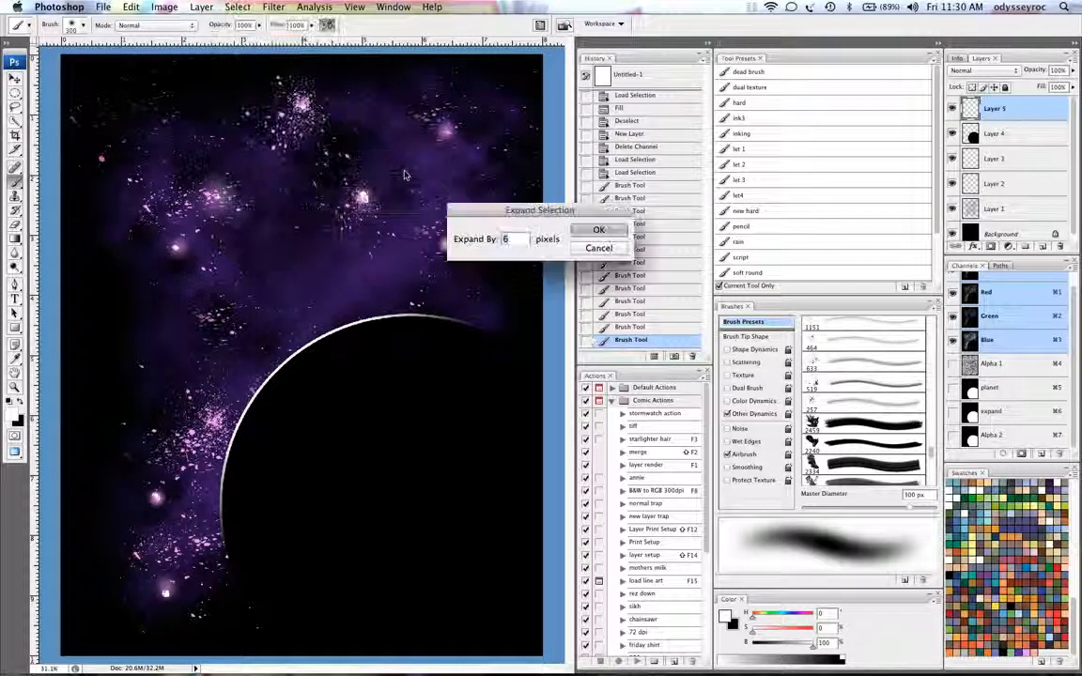
left_click(597, 230)
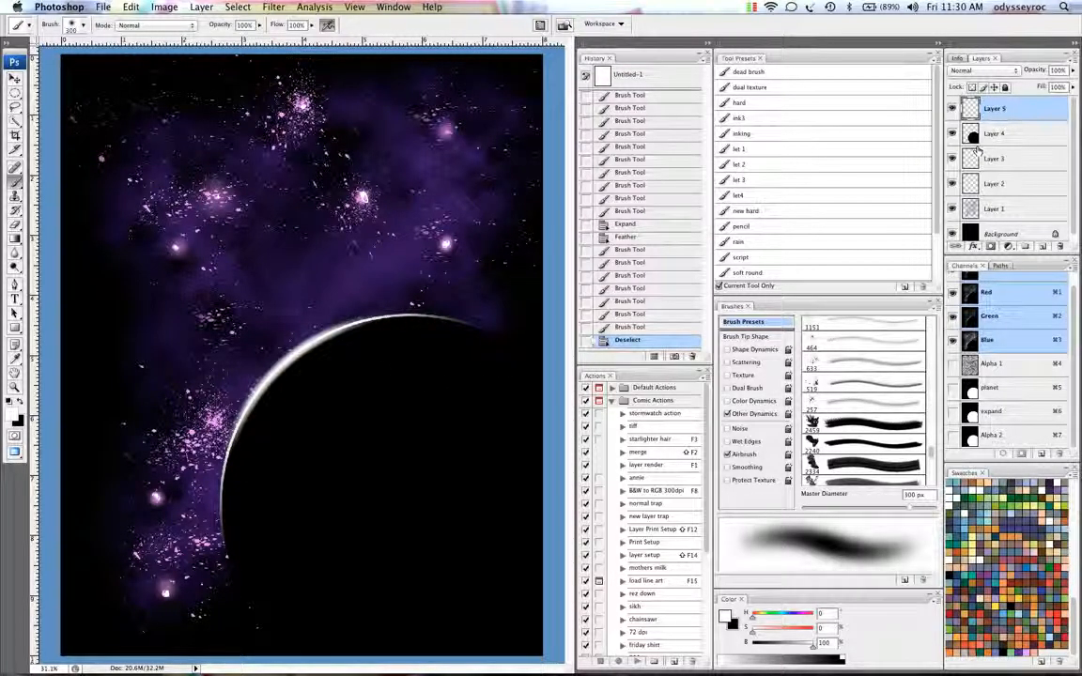
- Add new layers for the wide soft white glow over the planet's rim
left_click(996, 158)
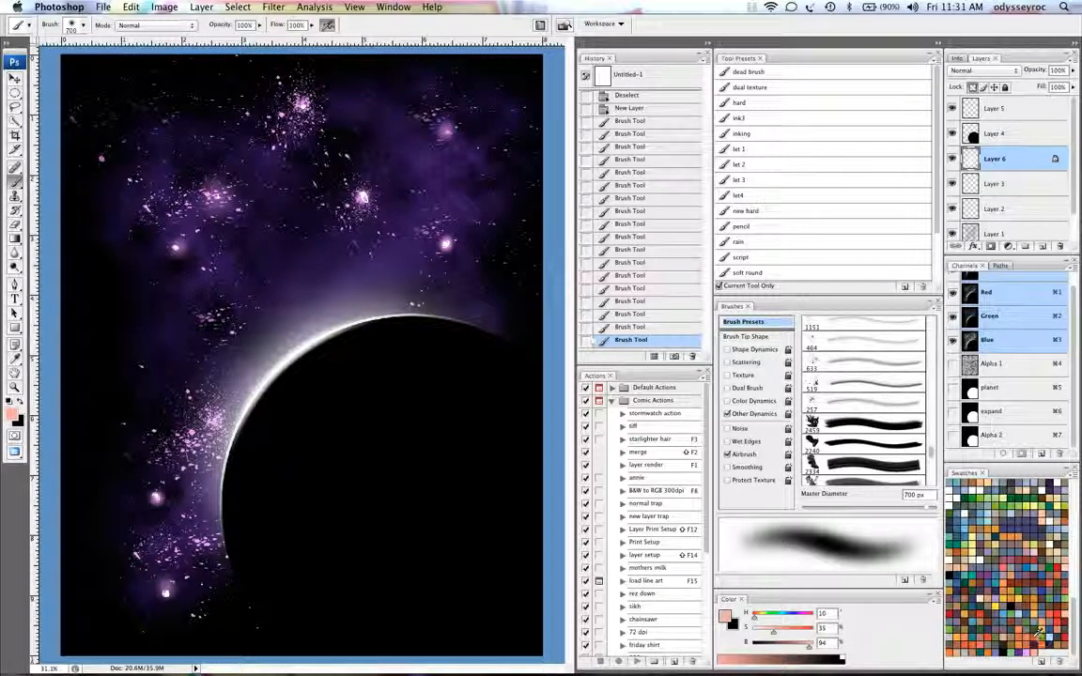
left_click(996, 112)
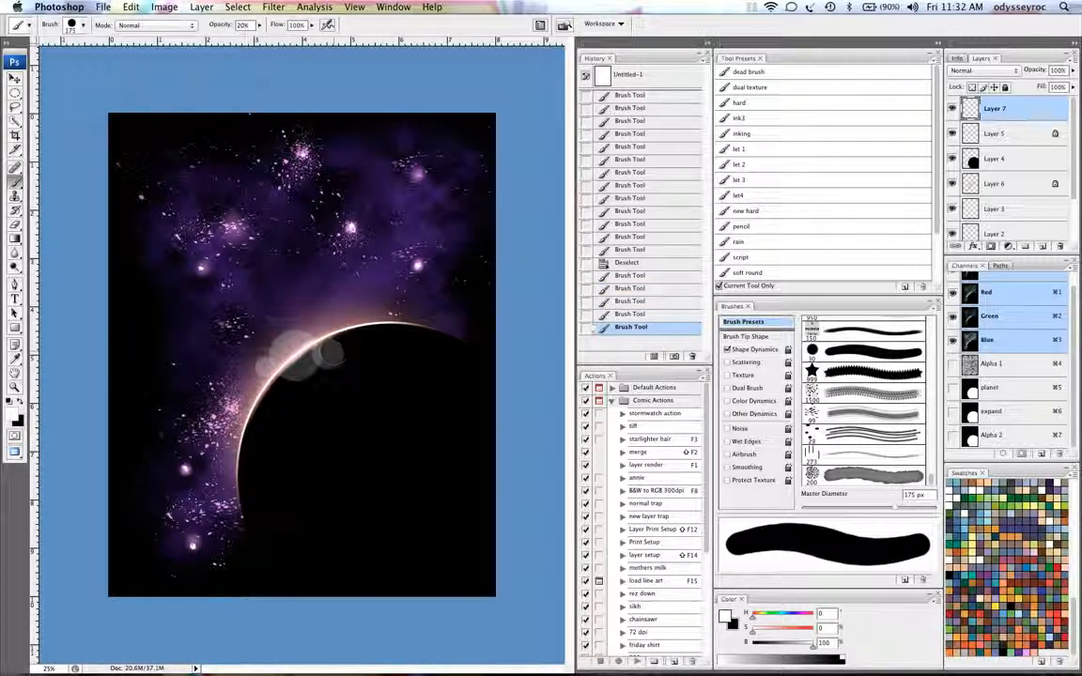
- Stamp another small translucent lens-flare circle along the glowing horizon
left_click(359, 351)
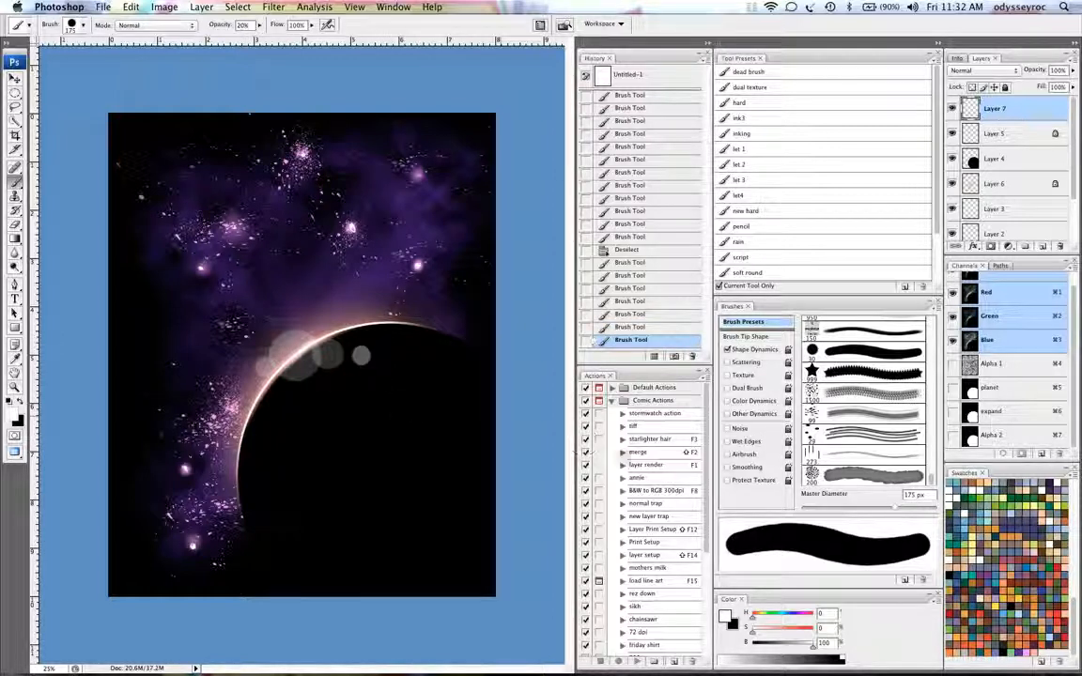